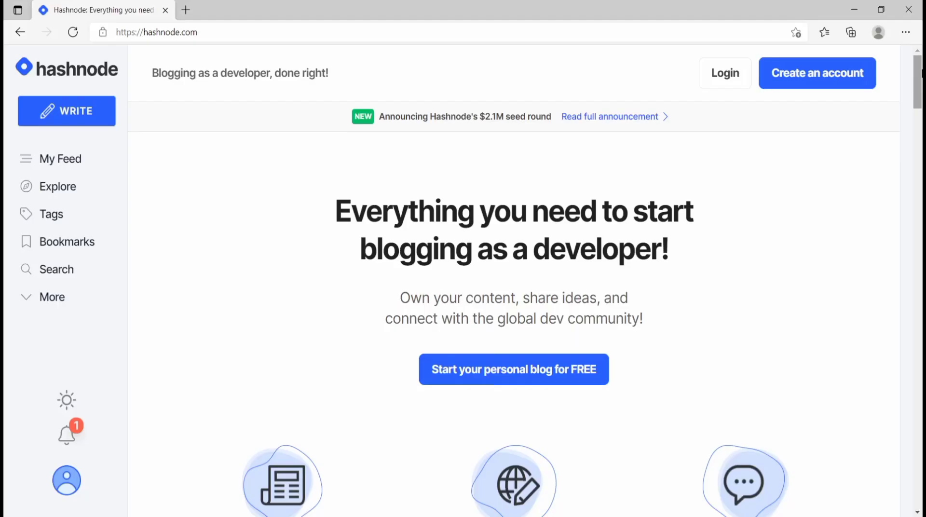
Scroll the Hashnode landing page and the Trending Blogs list down to the tenth entry
scroll("down", 3)
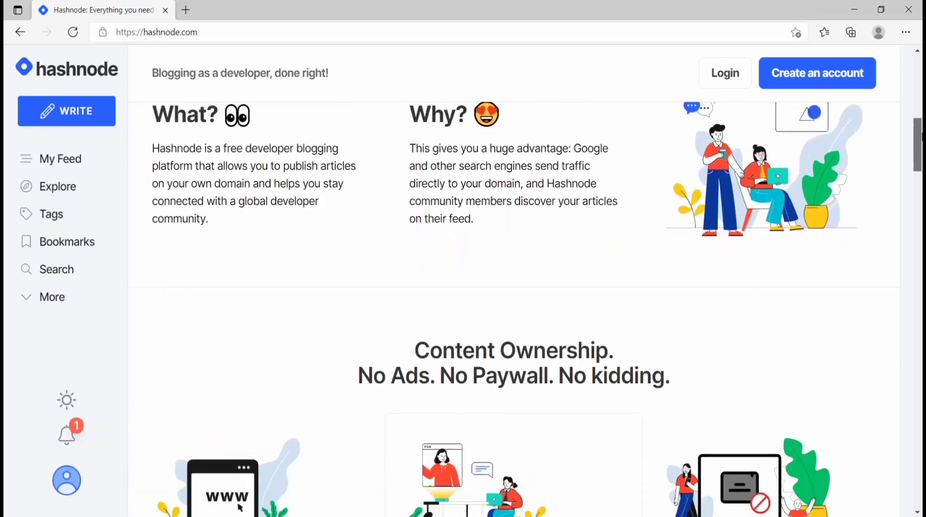
scroll("down", 3)
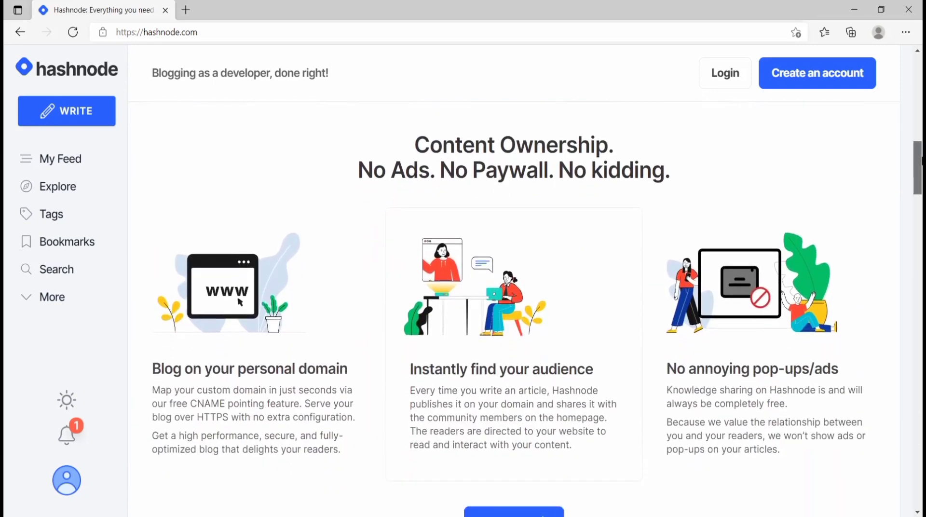
scroll("down", 3)
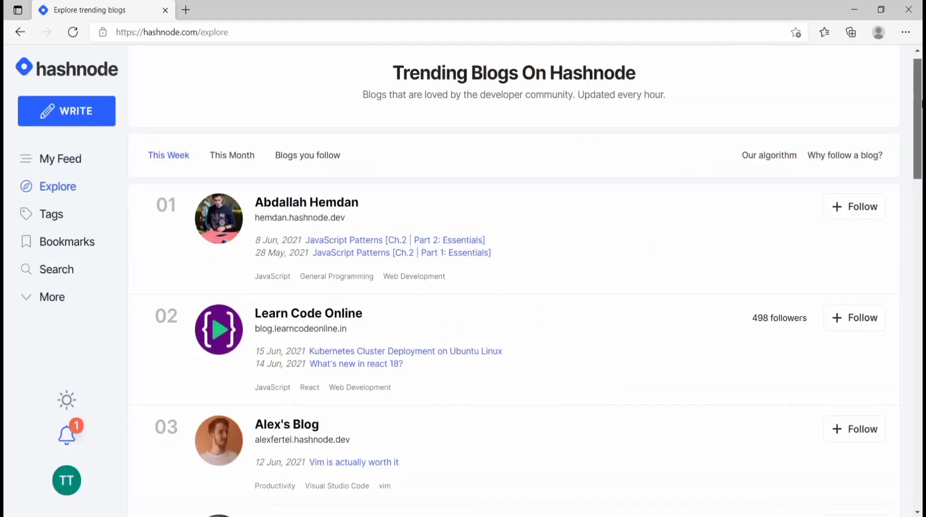
scroll("down", 3)
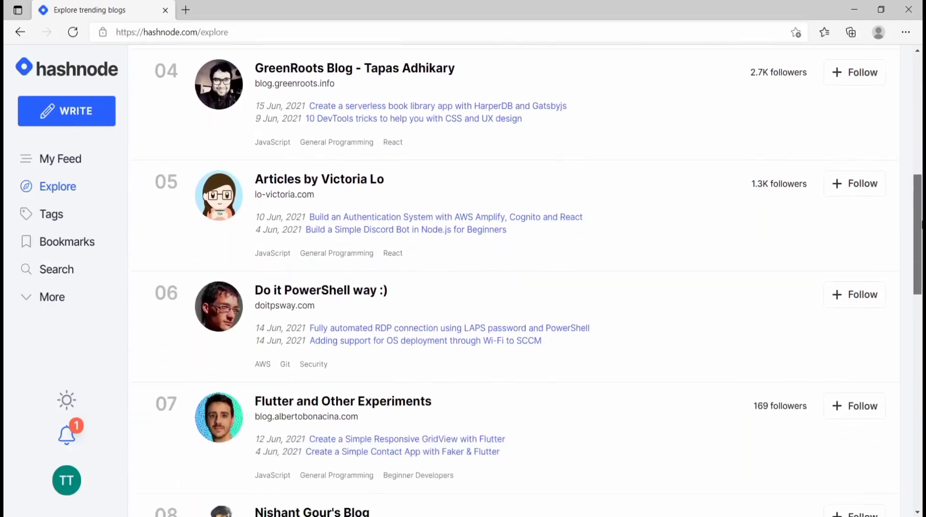
scroll("down", 3)
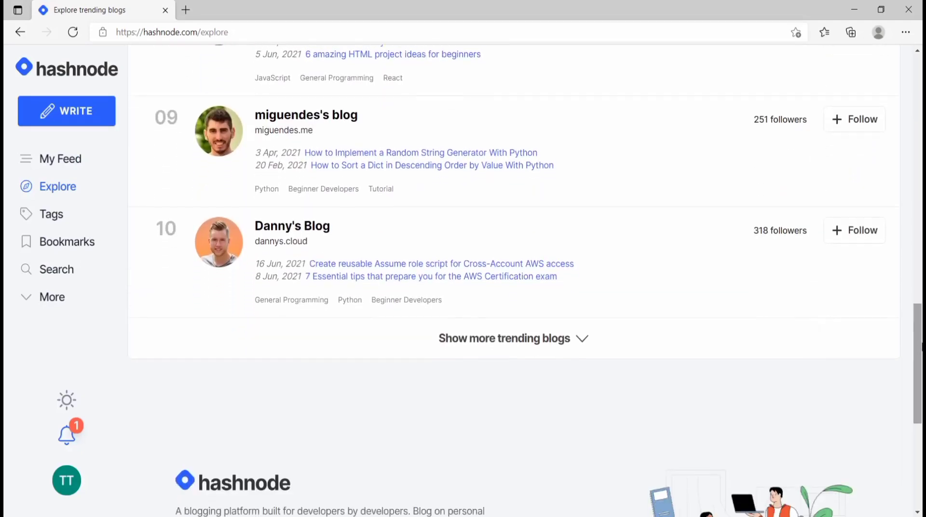
View Danny's Blog from the trending list and scroll through its posts
left_click(291, 226)
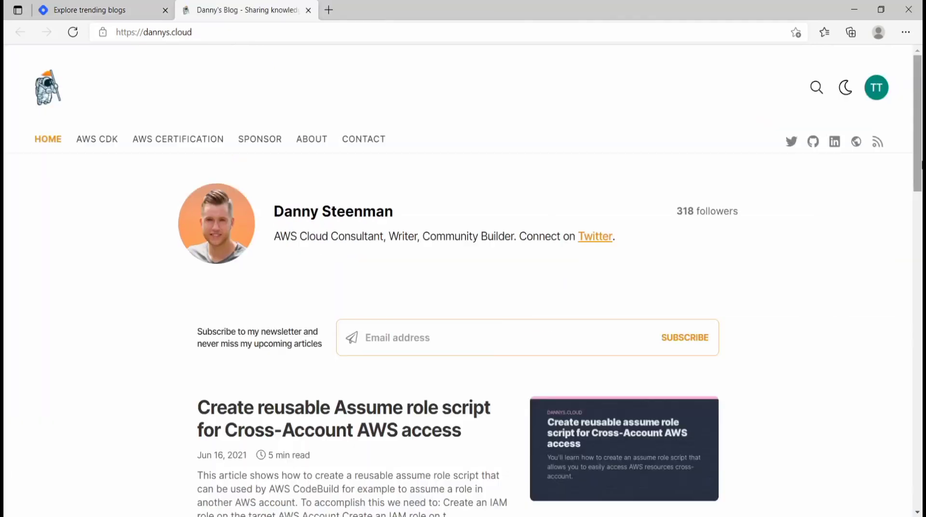
scroll("down", 3)
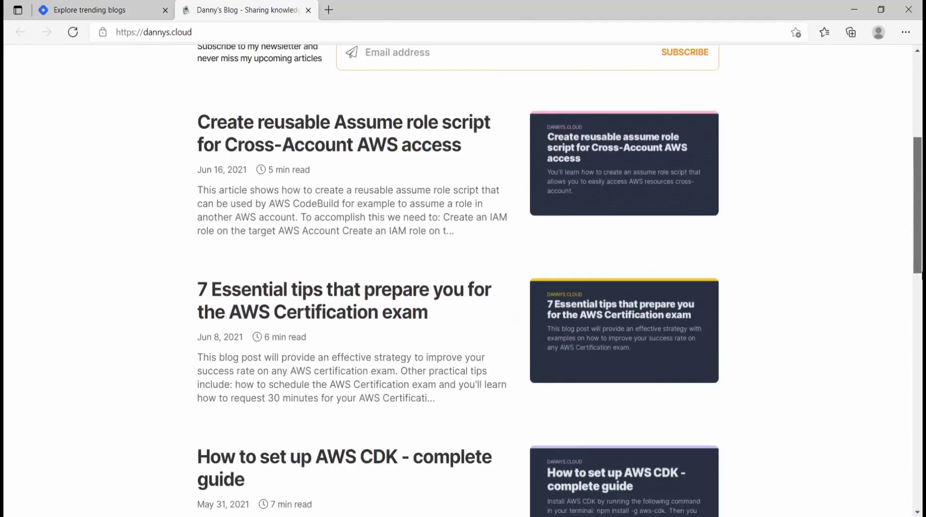
scroll("down", 3)
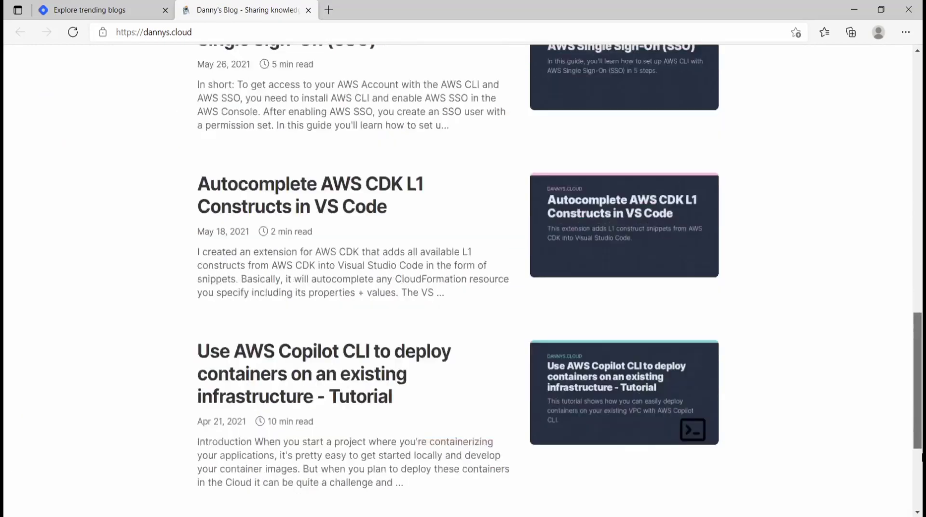
scroll("down", 3)
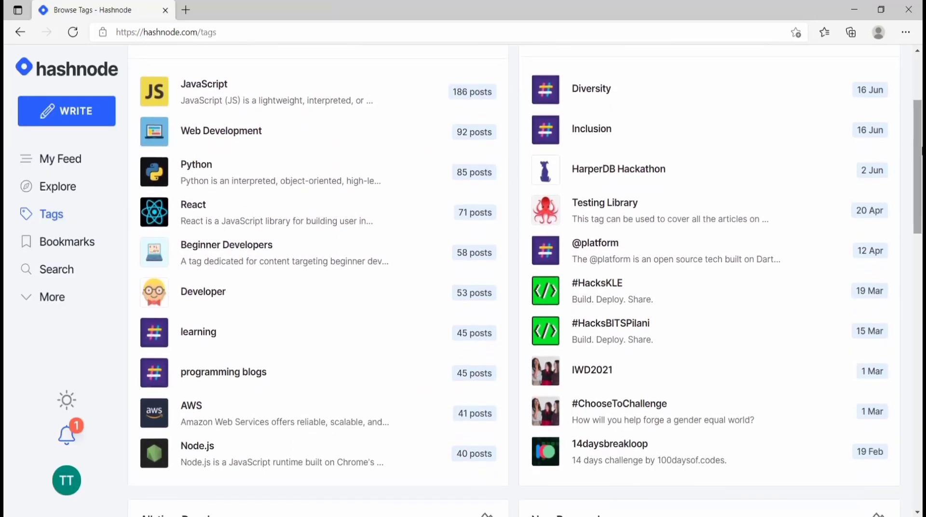
Scroll the Tags directory, then read down the Hashnode June Giveaway article
scroll("down", 3)
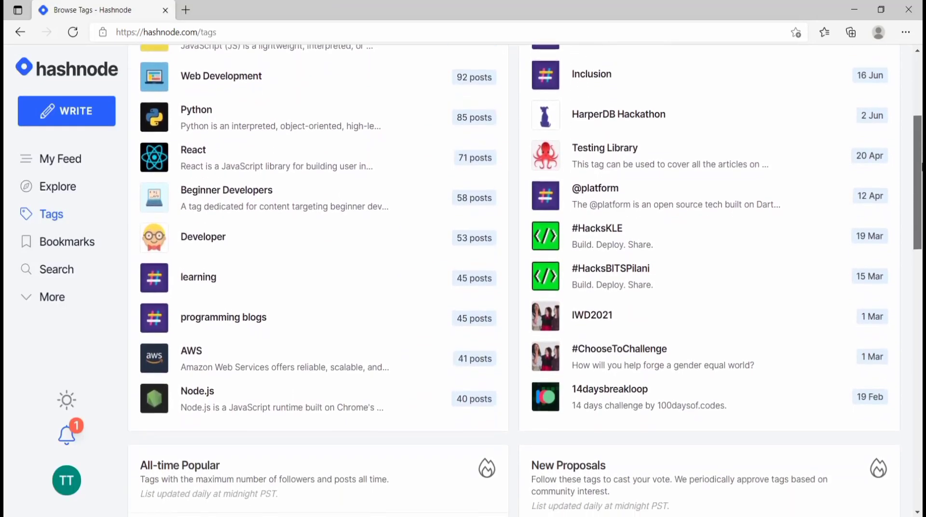
scroll("down", 3)
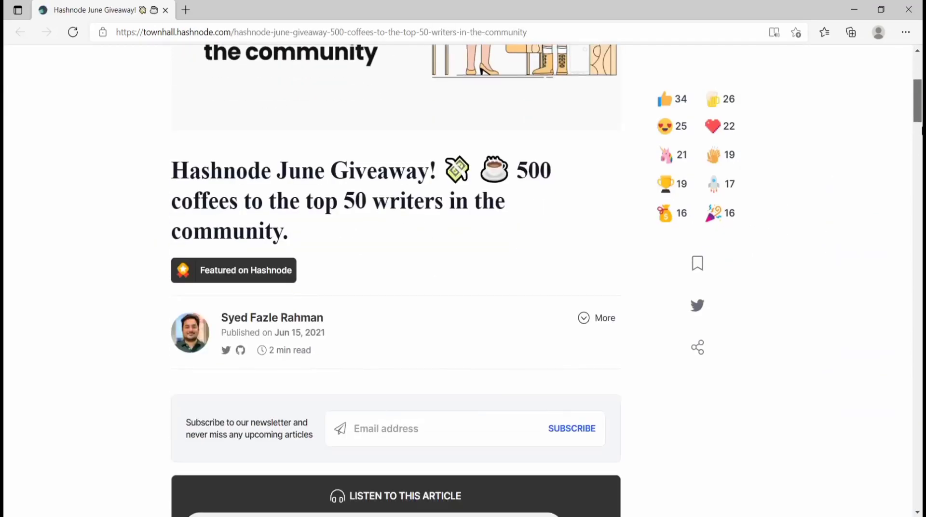
scroll("down", 3)
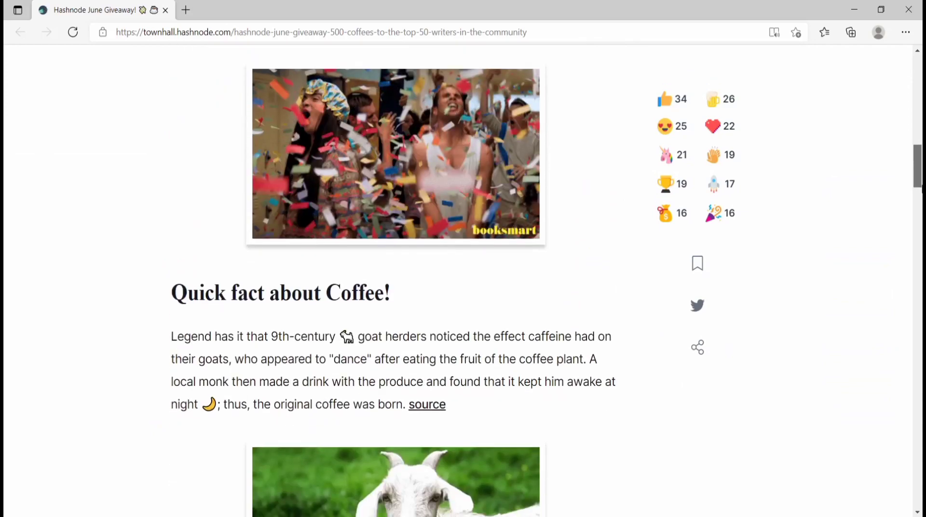
scroll("down", 3)
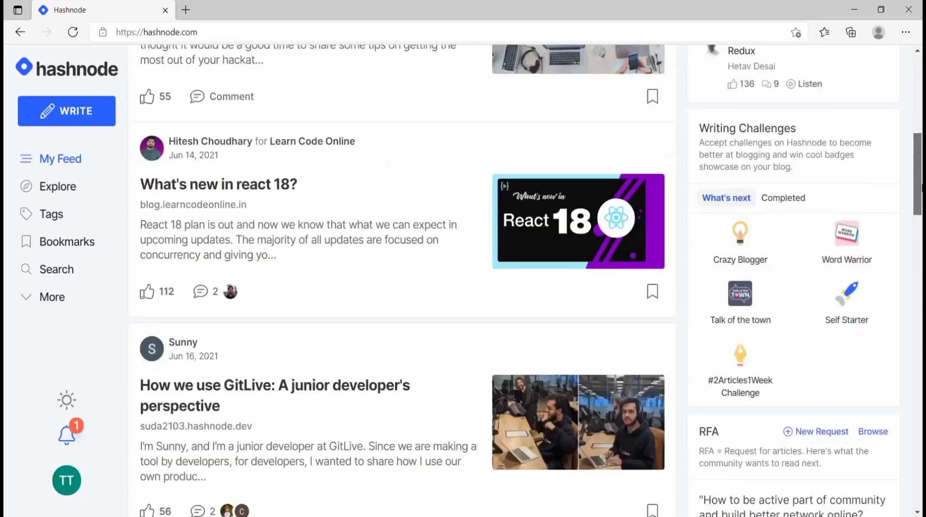
Scroll down My Feed past recent posts to the trending blogs sidebar
scroll("down", 3)
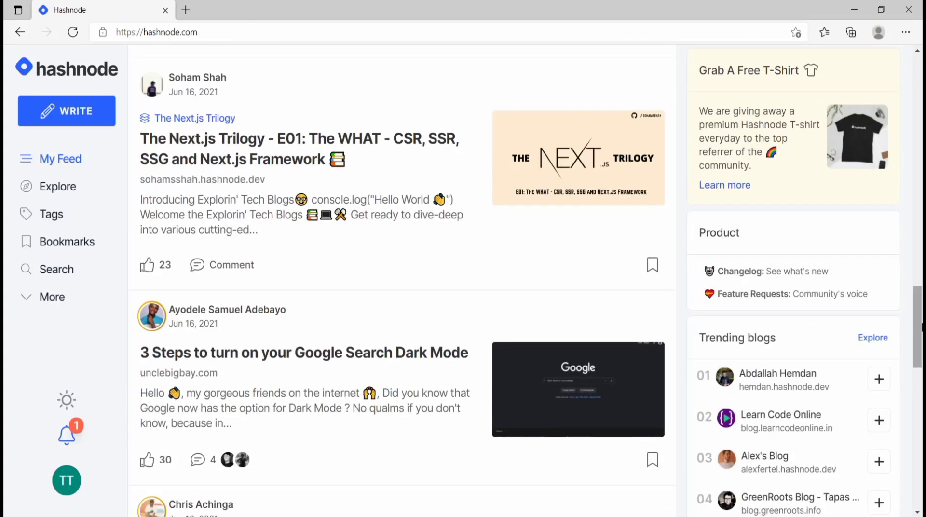
scroll("down", 3)
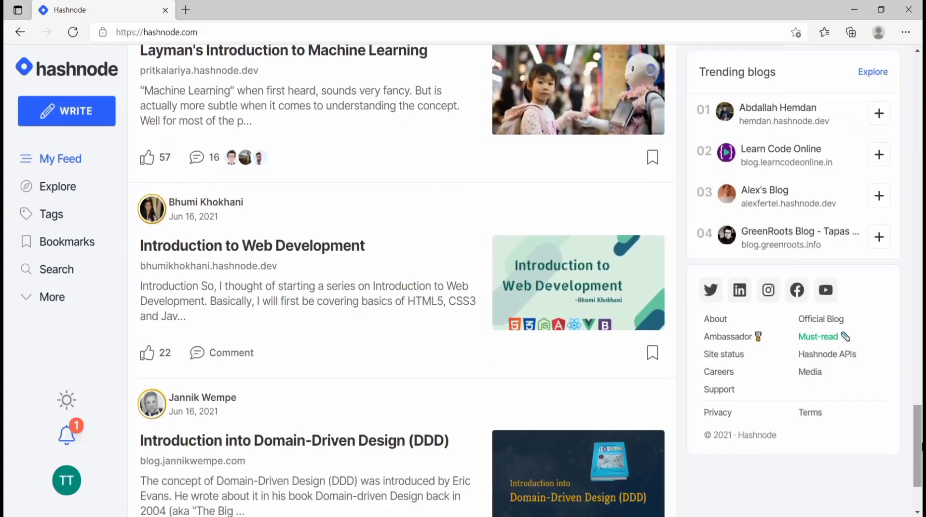